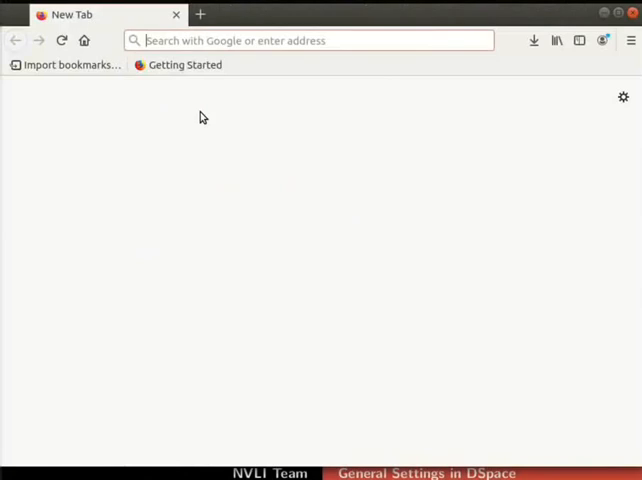
Step: Go to localhost:8080 and search the repository for Signal Processing, finding no results
text(localhost:8080)
text(Signal Processing)
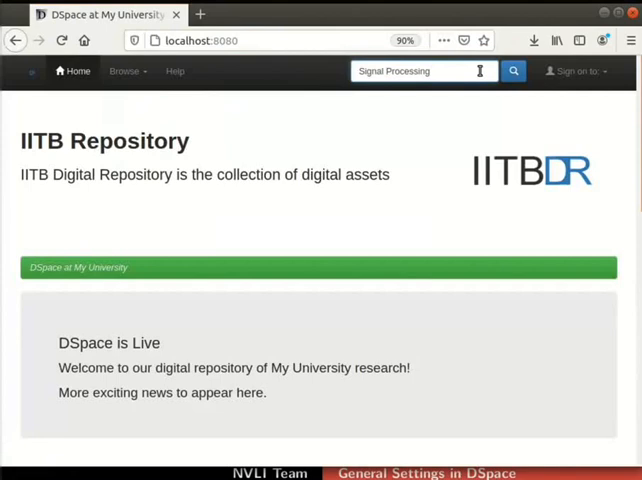
click(512, 72)
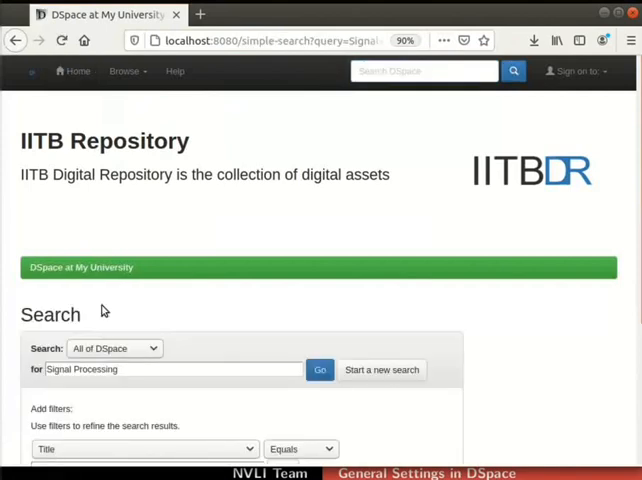
mouse_move(90, 316)
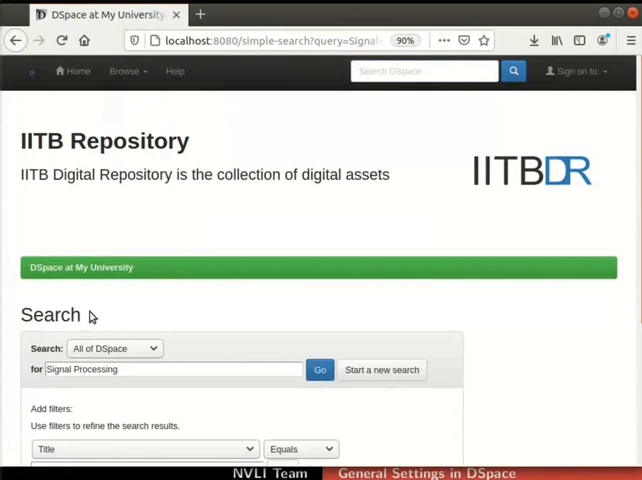
scroll(down, 3)
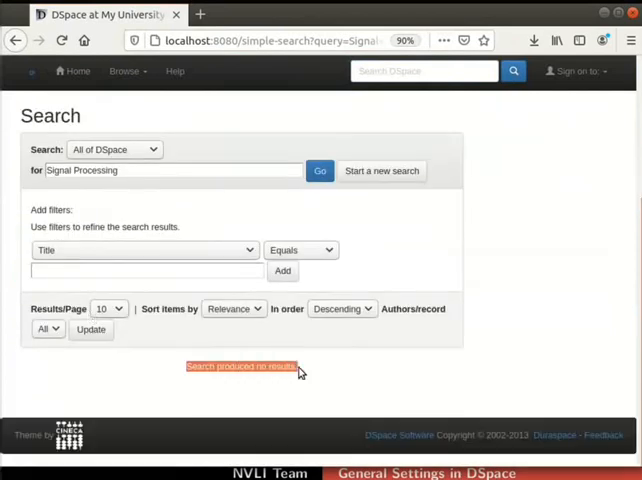
mouse_move(304, 372)
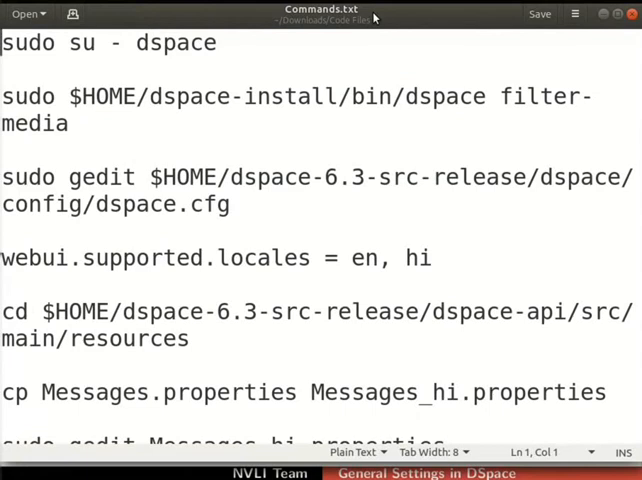
Step: Review Commands.txt in gedit and bring up a new terminal window (Ctrl+Alt+T)
key(shift+ctrl+v)
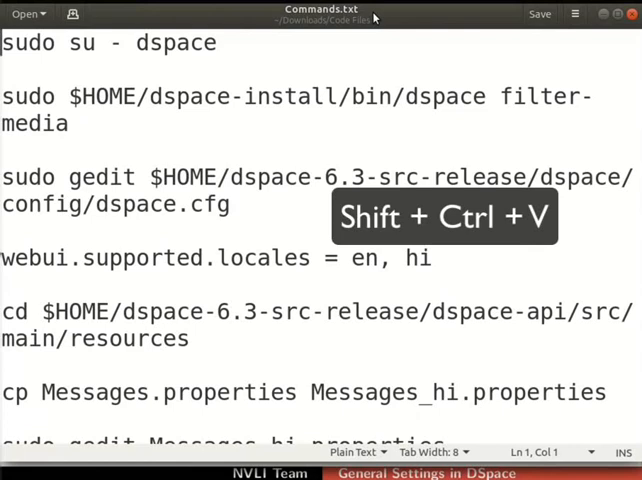
key(shift+ctrl+v)
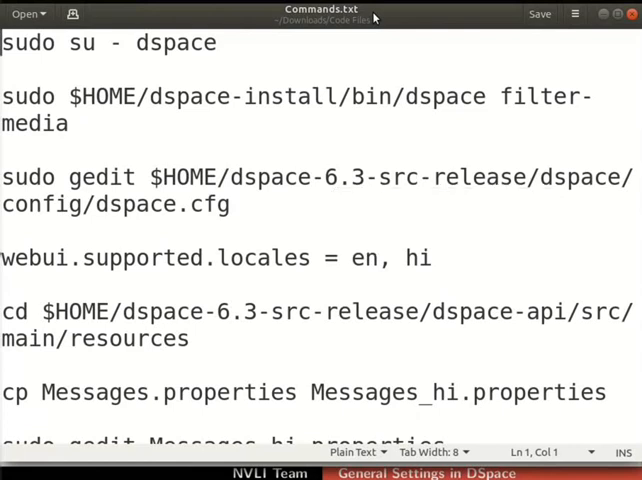
key(Ctrl+Alt+T)
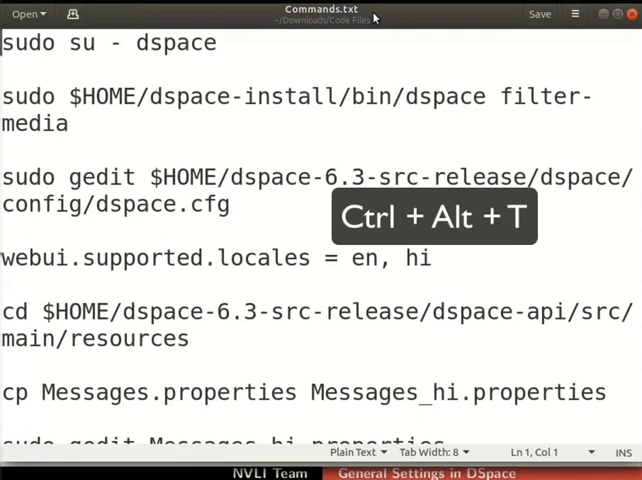
key(ctrl+alt+t)
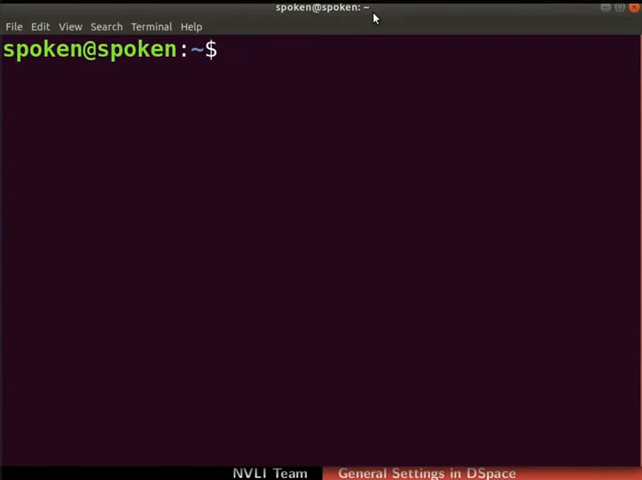
Step: Switch to the dspace user with sudo su - dspace and its password
key(Return)
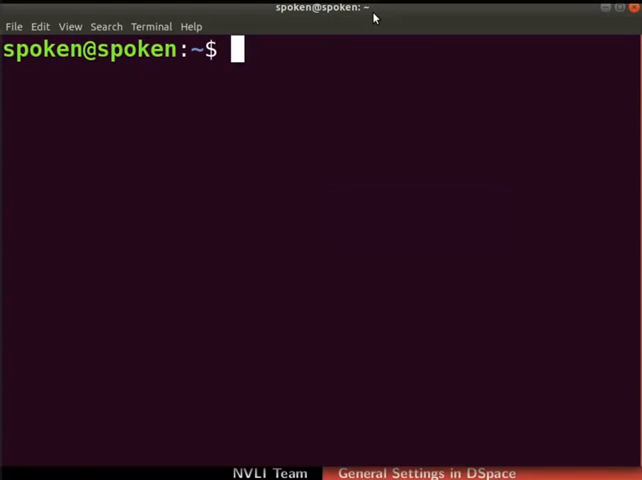
text(sudo su - dspace)
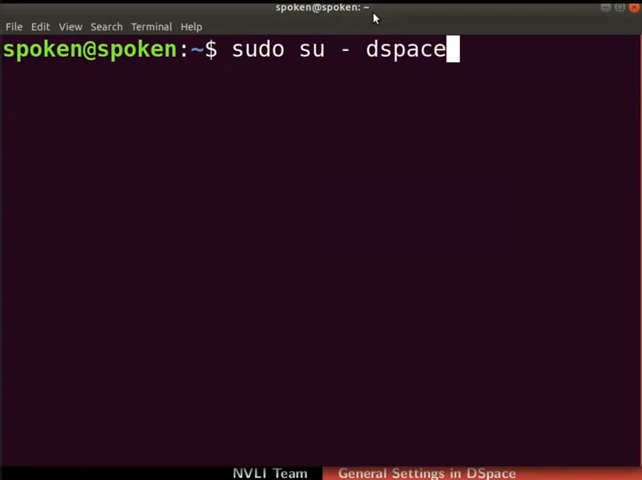
key(Return)
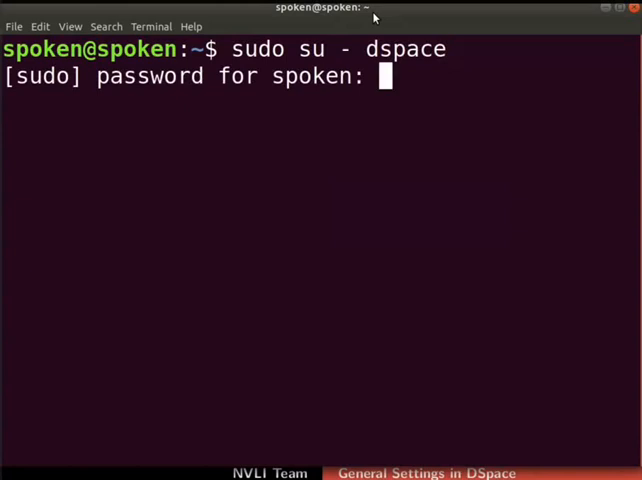
key(Return)
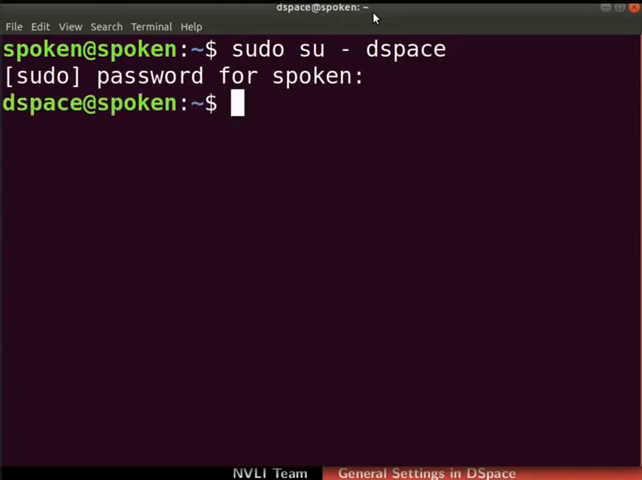
Step: Run sudo $HOME/dspace-install/bin/dspace filter-media to generate bitstreams
text(sudo $HOME/dspace-install/bin/dspace filter-media)
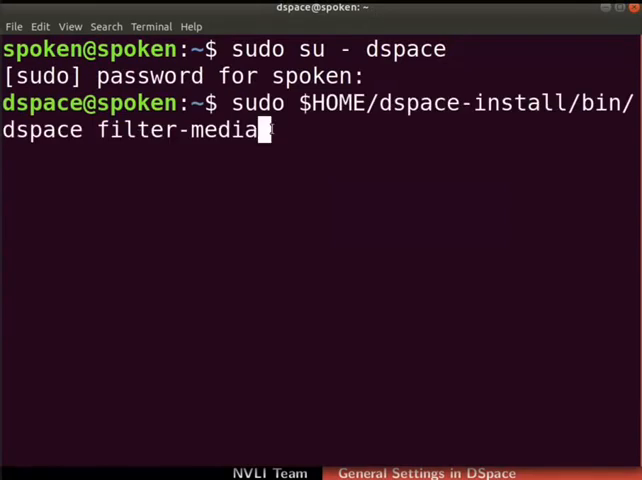
key(Return)
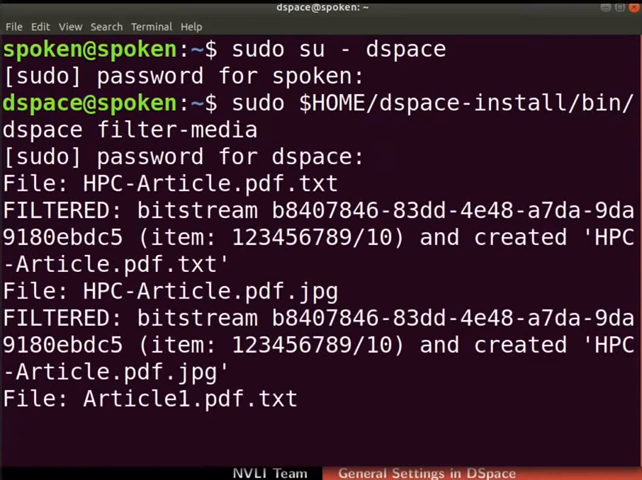
Step: Follow the FILTERED output lines as filter-media finishes processing every article PDF
scroll(down, 3)
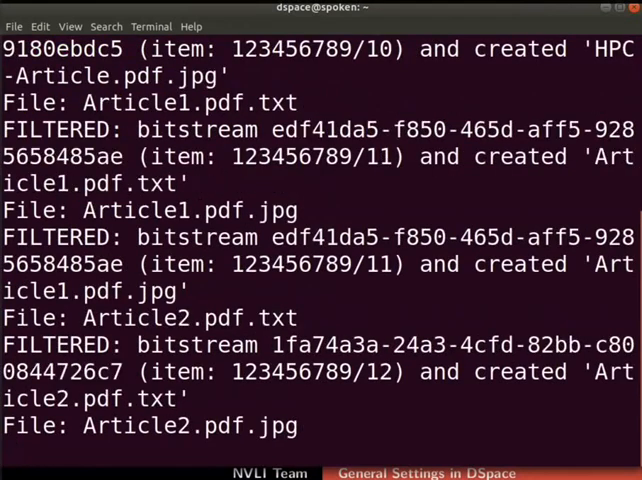
scroll(down, 3)
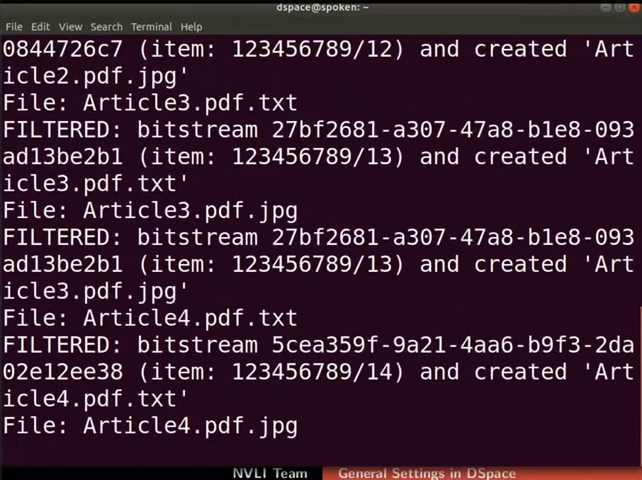
scroll(down, 3)
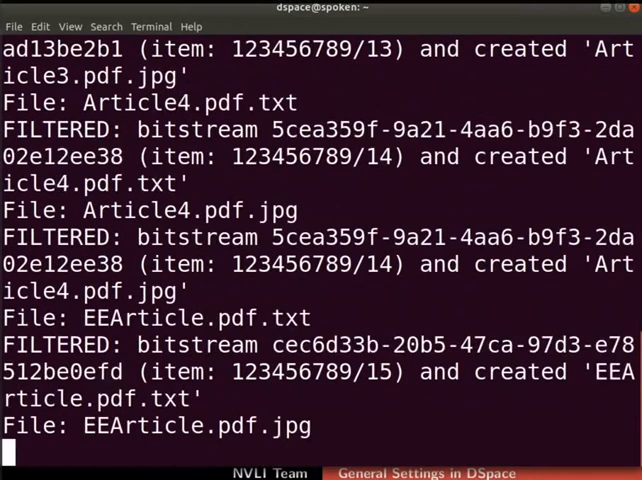
scroll(down, 3)
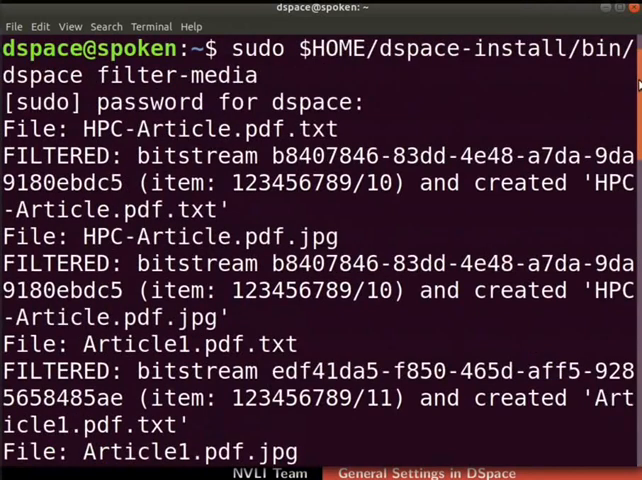
double_click(170, 236)
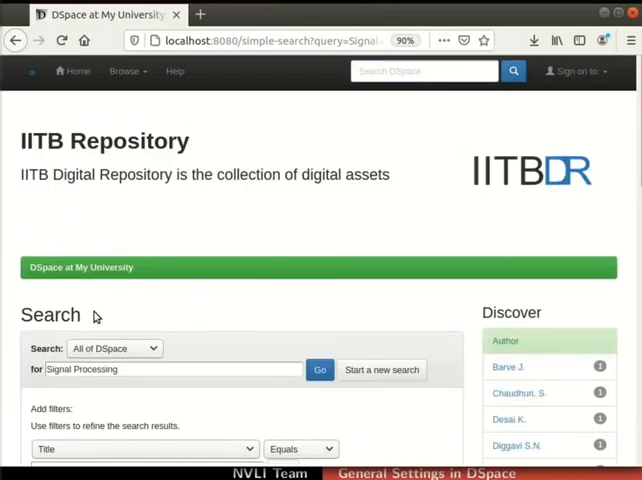
Step: Review the five Signal Processing results with their author and subject facets
scroll(down, 3)
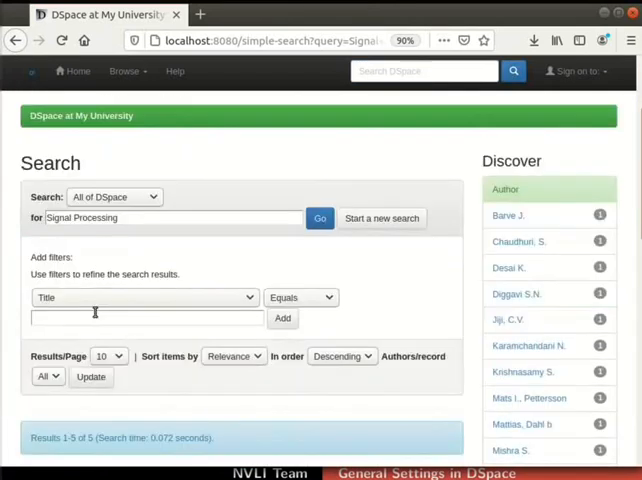
scroll(down, 3)
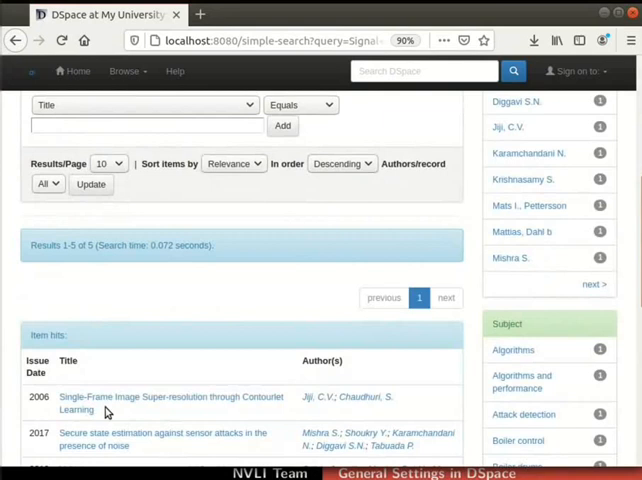
click(168, 404)
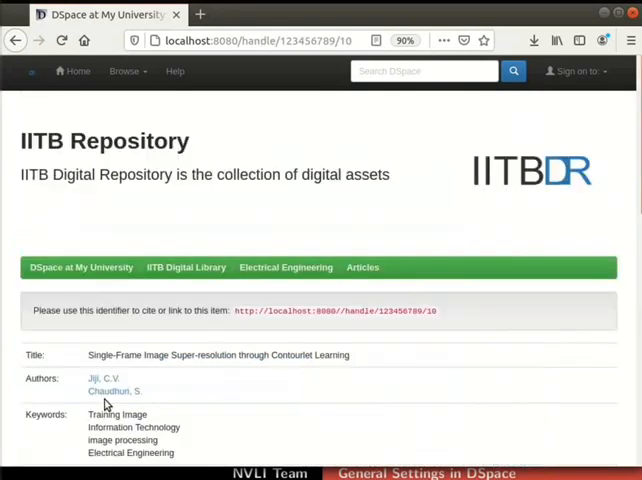
scroll(down, 3)
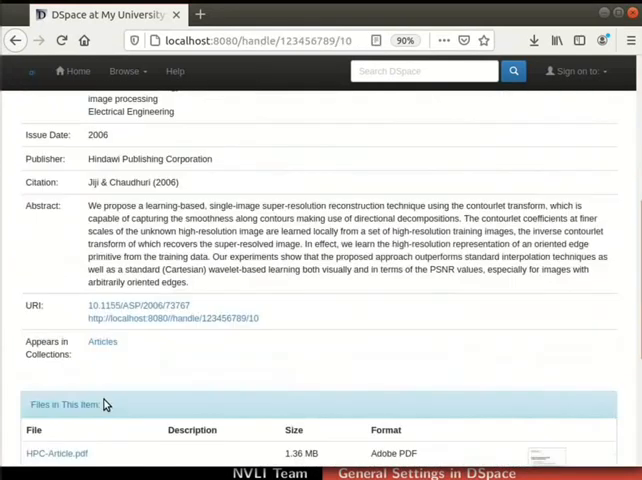
scroll(down, 3)
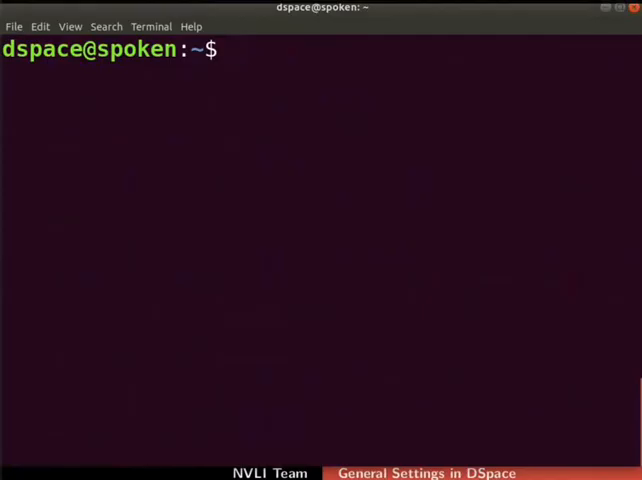
Step: Open $HOME/dspace-6.3-src-release/dspace/config/dspace.cfg with sudo gedit
text(sudo gedit $HOME/dspace-6.3-src-release/dspace/config/dspace.cfg)
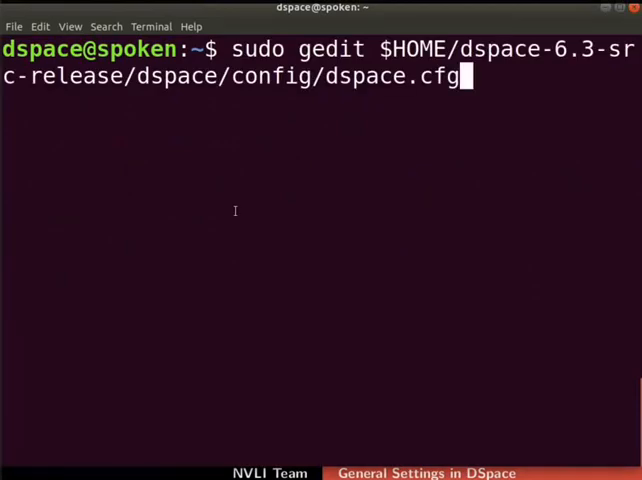
key(Return)
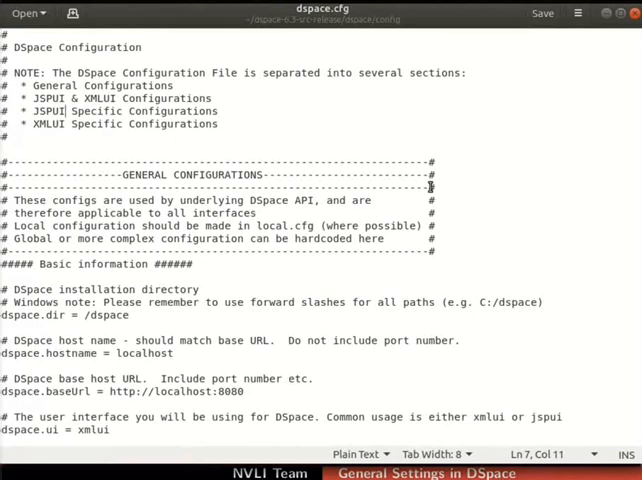
mouse_move(352, 12)
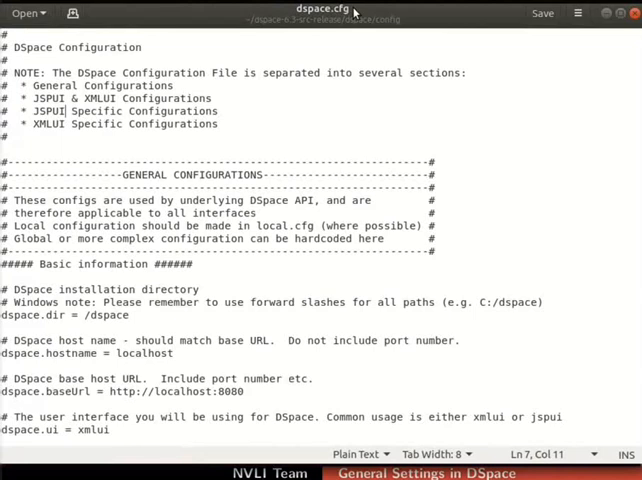
Step: Set webui.supported.locales = en, hi in the i18n Locales section of dspace.cfg
scroll(down, 3)
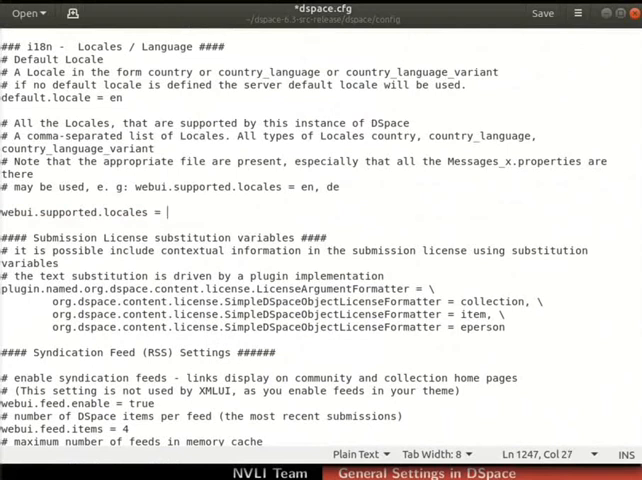
text(en, hi)
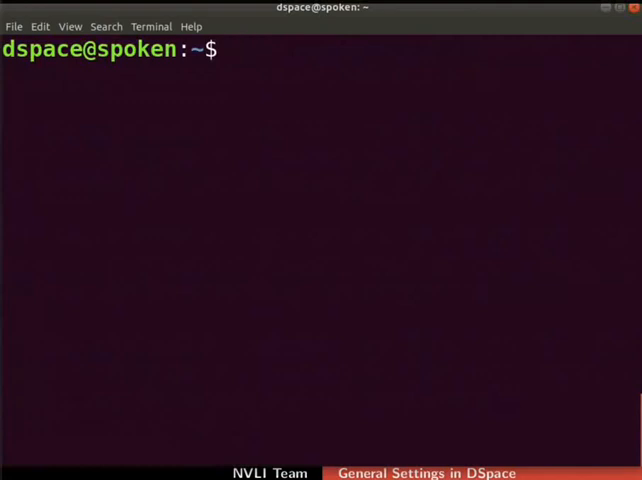
Step: In dspace-api/src/main/resources, copy Messages.properties to Messages_hi.properties and open it with sudo gedit
text(cd $HOME/dspace-6.3-src-release/dspace-api/src/main/resources)
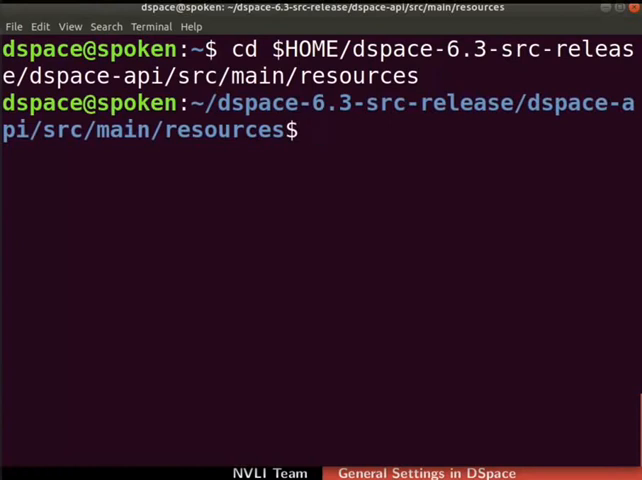
text(cp Messages.properties Messages_hi.properties)
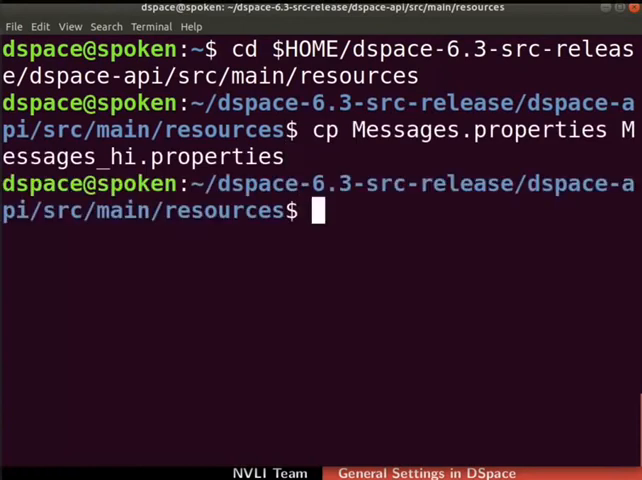
text(sudo gedit Messages_hi.properties)
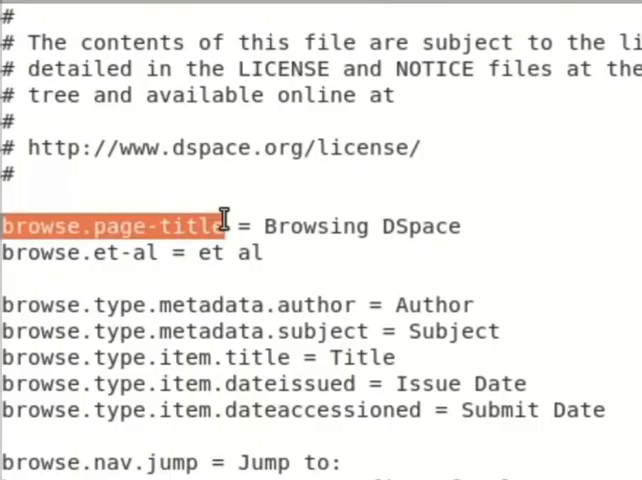
mouse_move(232, 222)
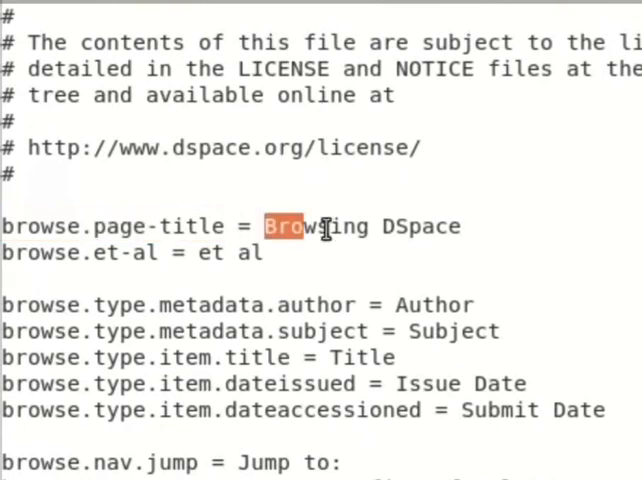
drag(284, 226, 460, 226)
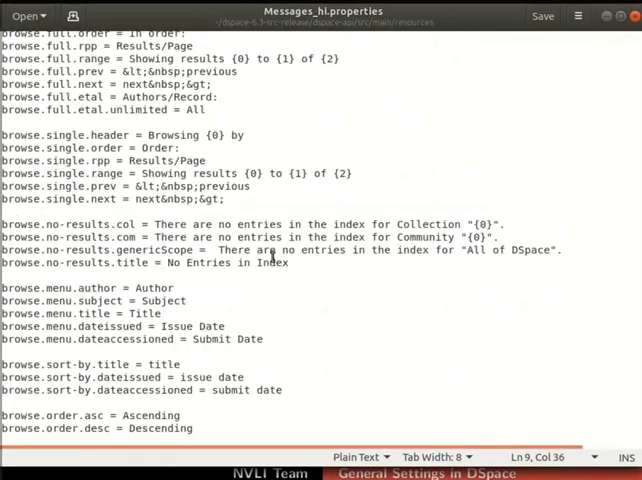
Step: Give the jsp.layout.navbar-default entries Hindi values, then save and close Messages_hi.properties
scroll(down, 3)
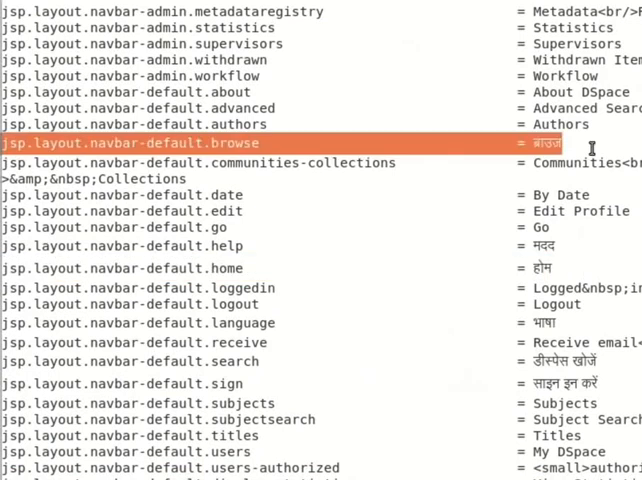
click(576, 244)
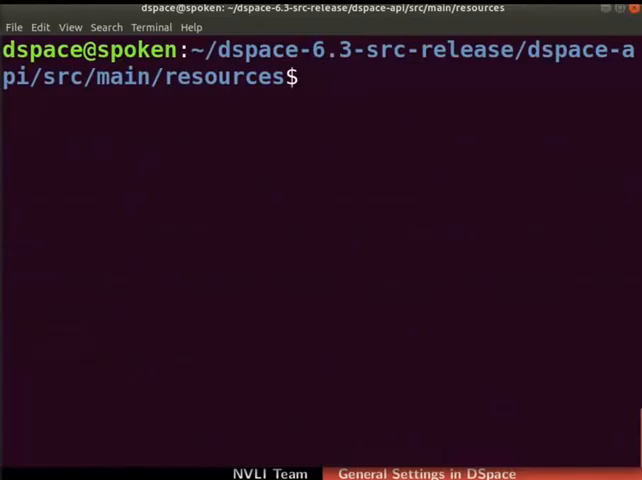
click(320, 76)
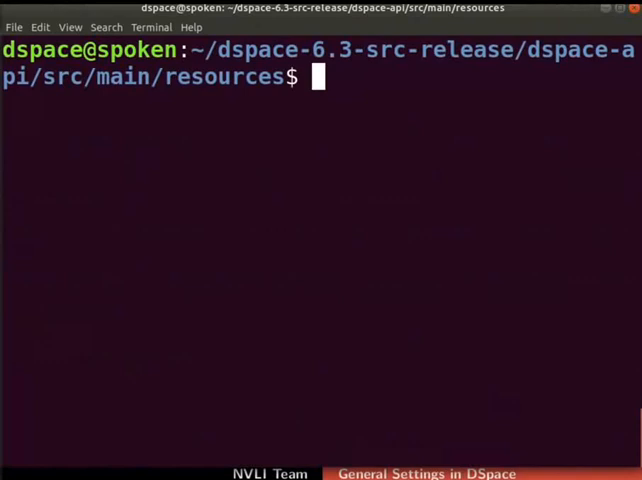
Step: Convert Messages_hi.properties with native2ascii -encoding UTF-8 and run $HOME/Rebuild-DSpace
text(native2ascii -encoding UTF-8 Messages_hi.properties Messages_hi.properties)
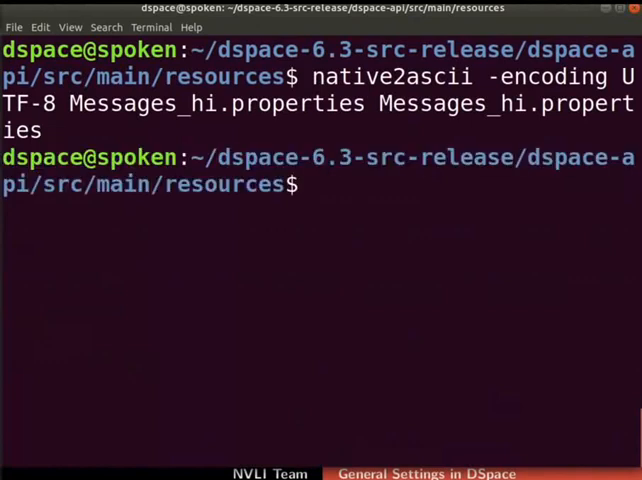
text($HOME/Rebuild-DSpace)
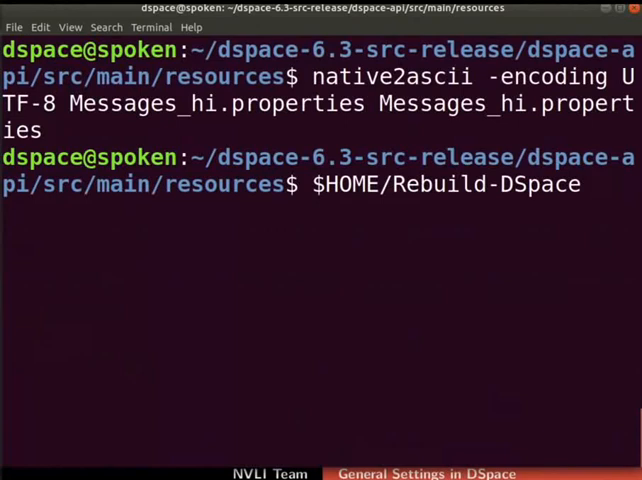
key(Return)
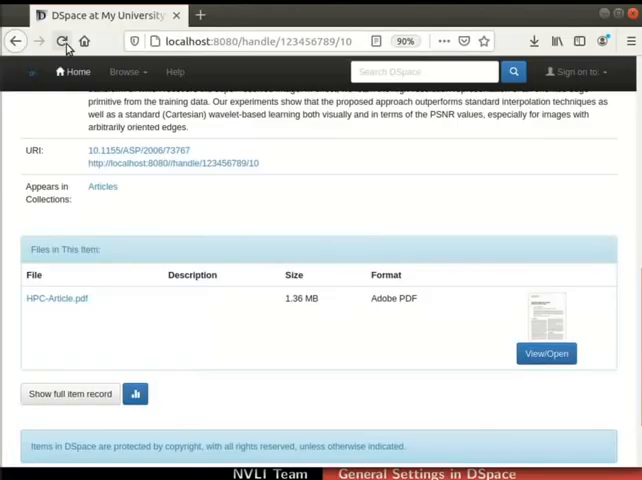
Step: Reload the item page to confirm the navbar now shows the Language menu
click(62, 40)
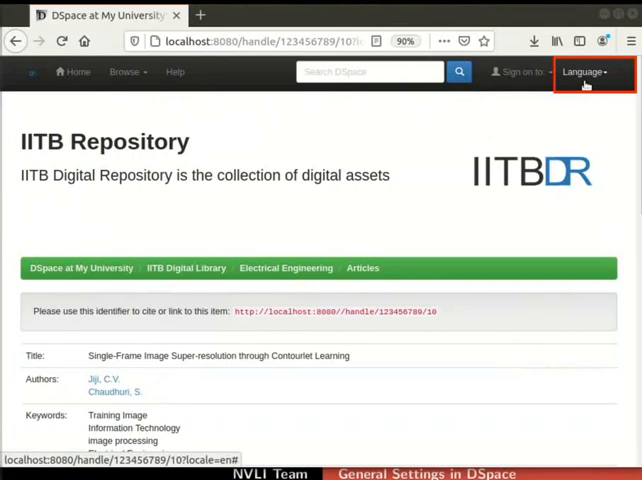
mouse_move(584, 84)
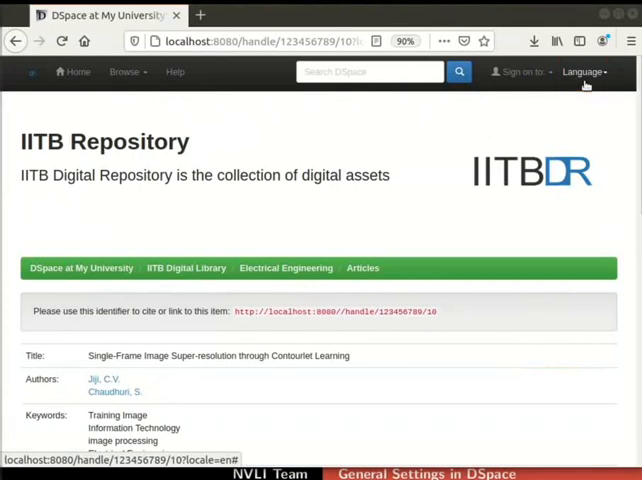
Step: Choose हिंदी from the navbar Language dropdown so the menus display in Hindi
click(584, 72)
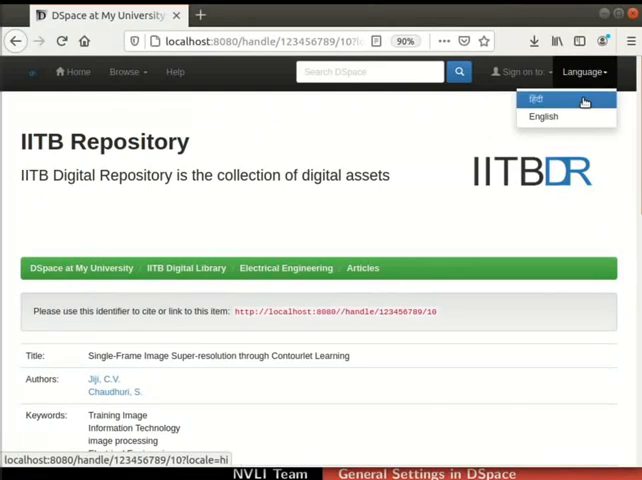
click(536, 100)
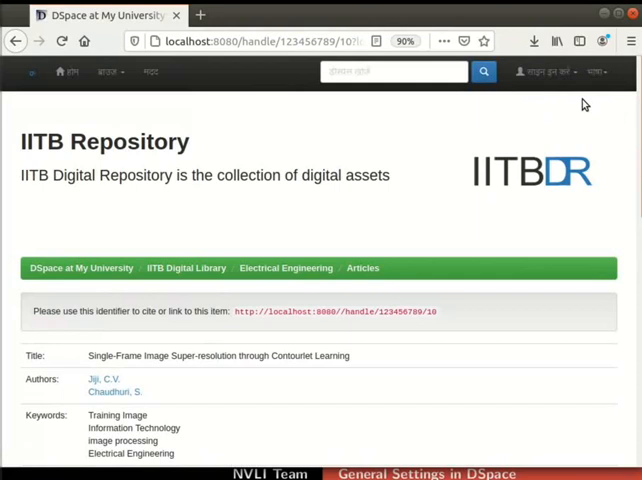
Step: Choose English from the Language dropdown to restore English navbar labels
click(596, 72)
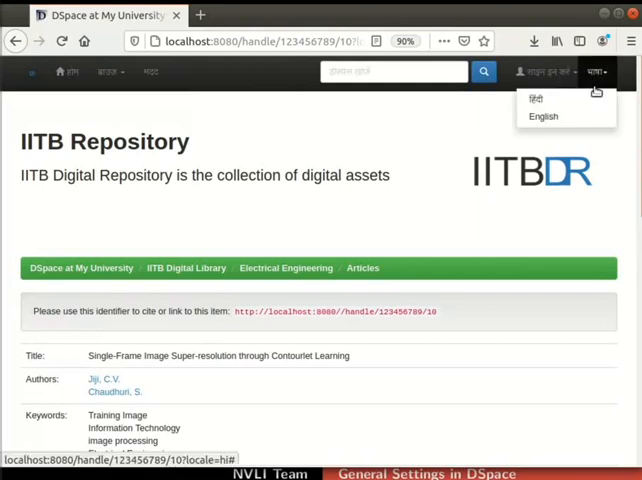
click(544, 116)
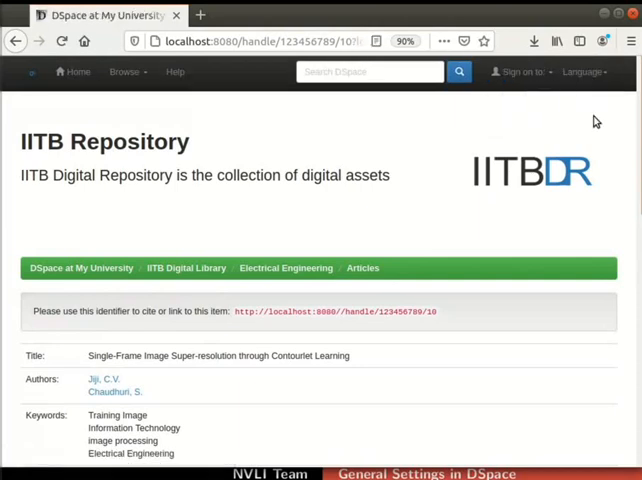